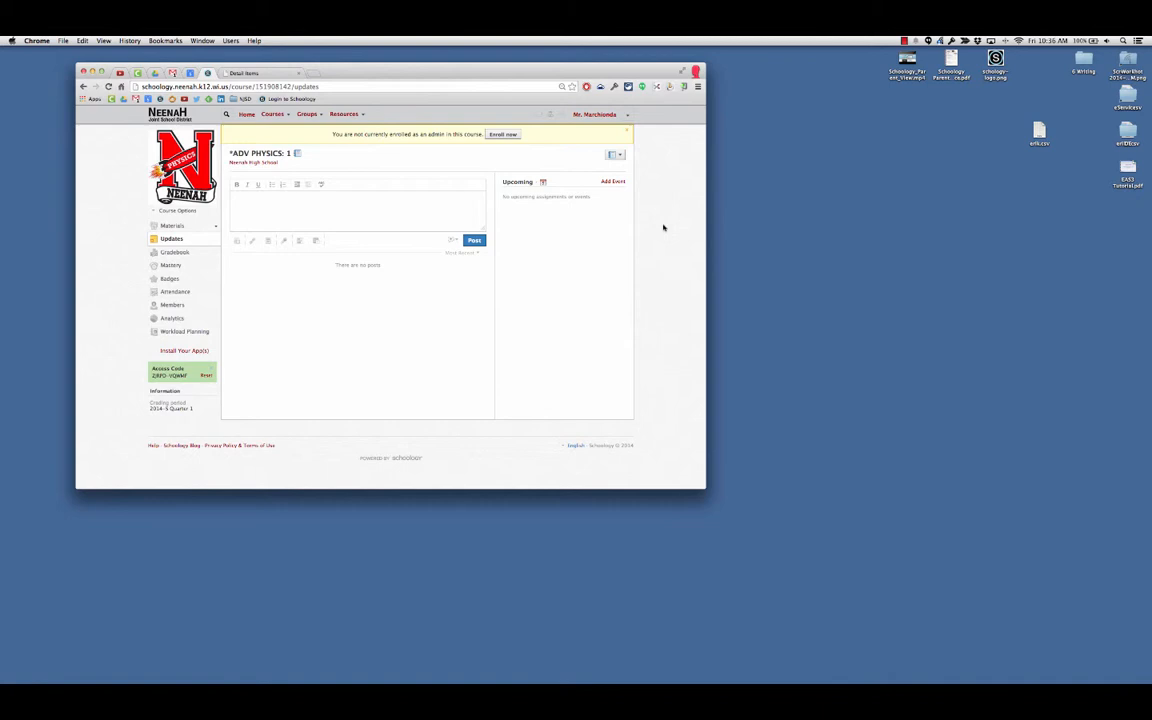
mouse_move(332, 292)
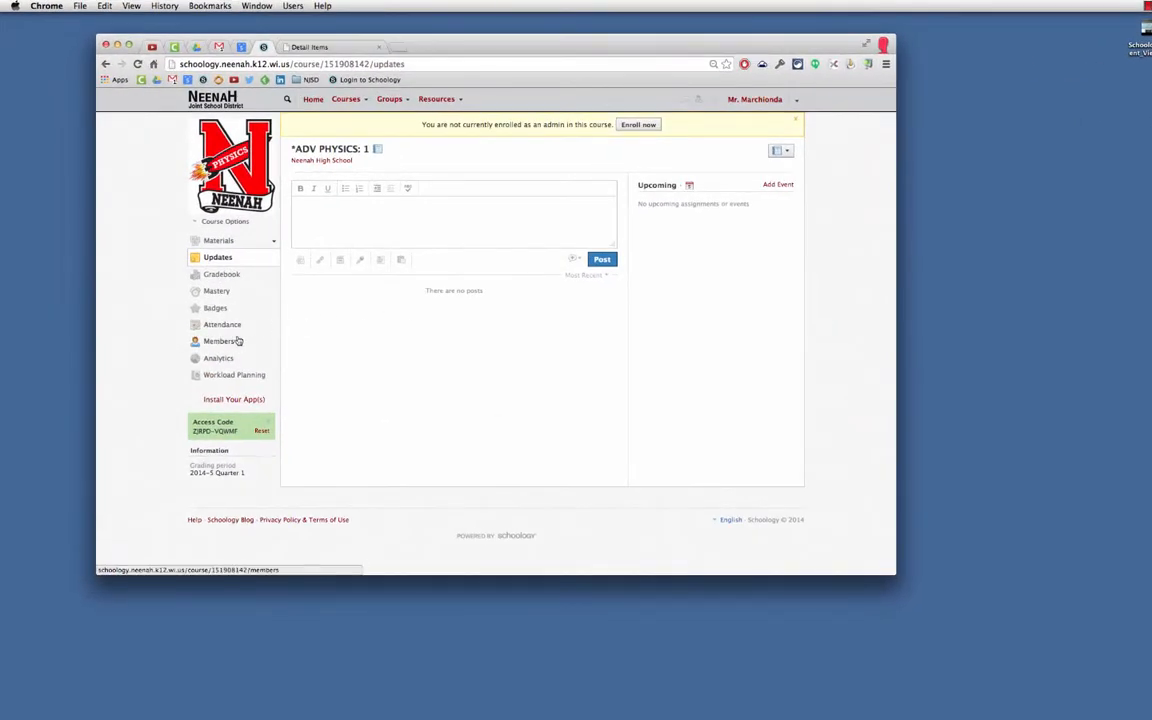
Step: Show the Adv Physics 1 course's Members list from the left course navigation
click(218, 340)
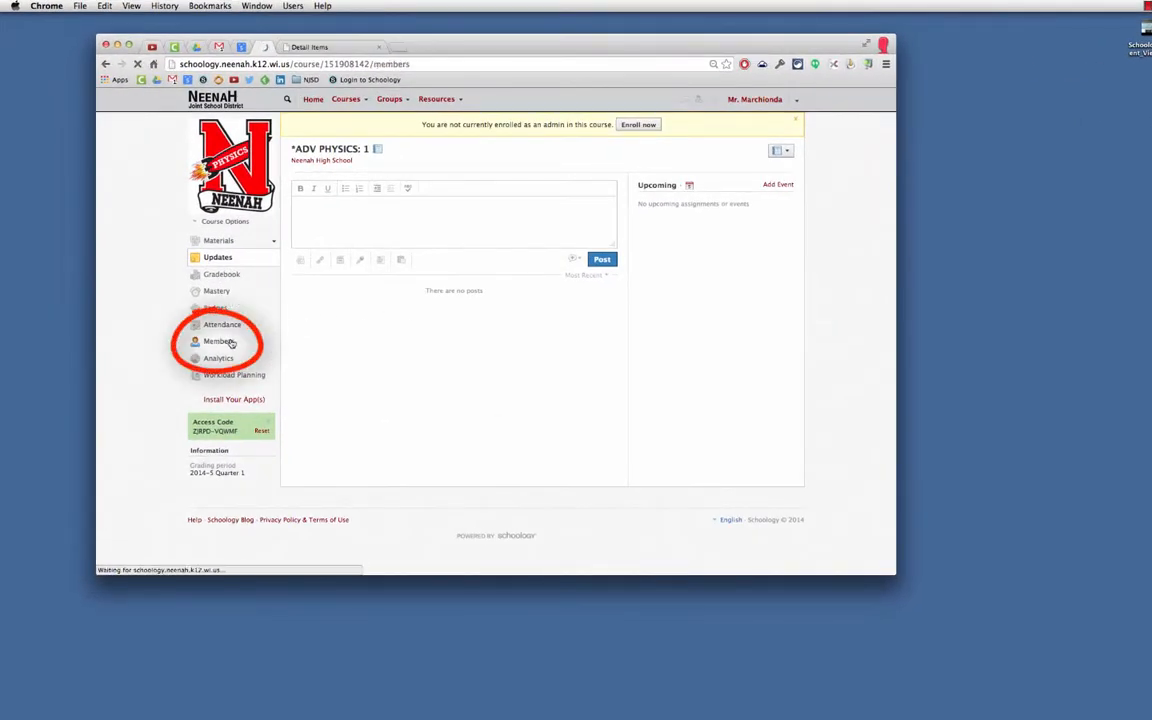
click(216, 340)
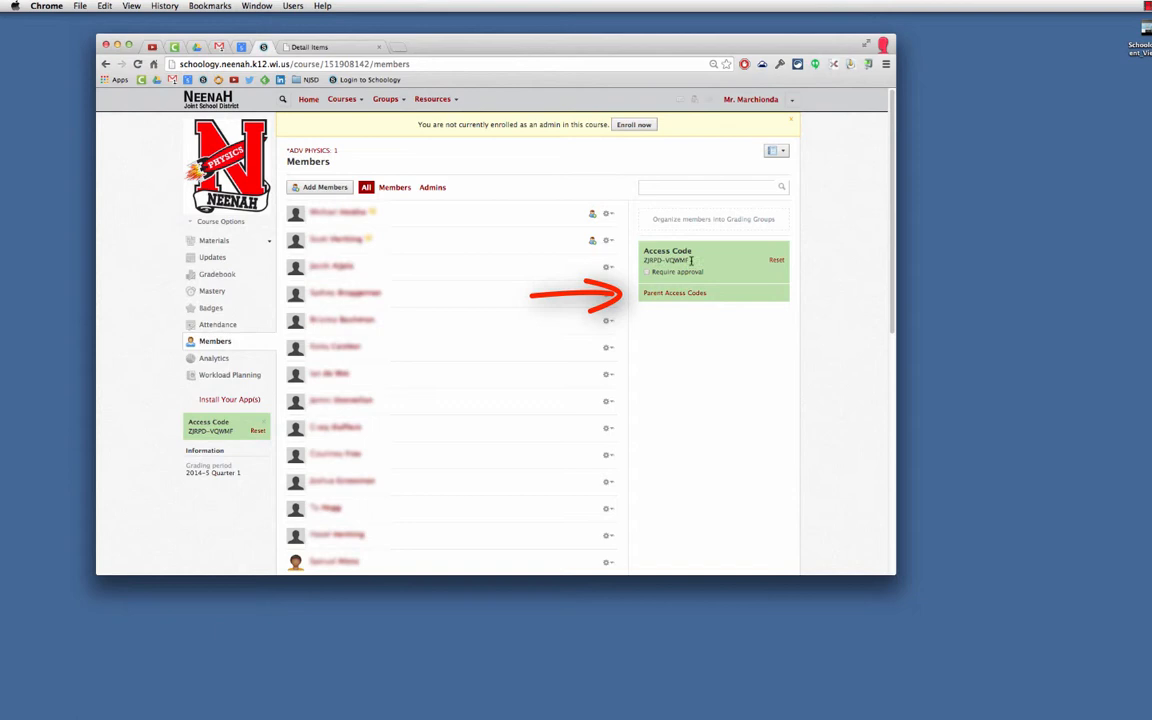
mouse_move(684, 296)
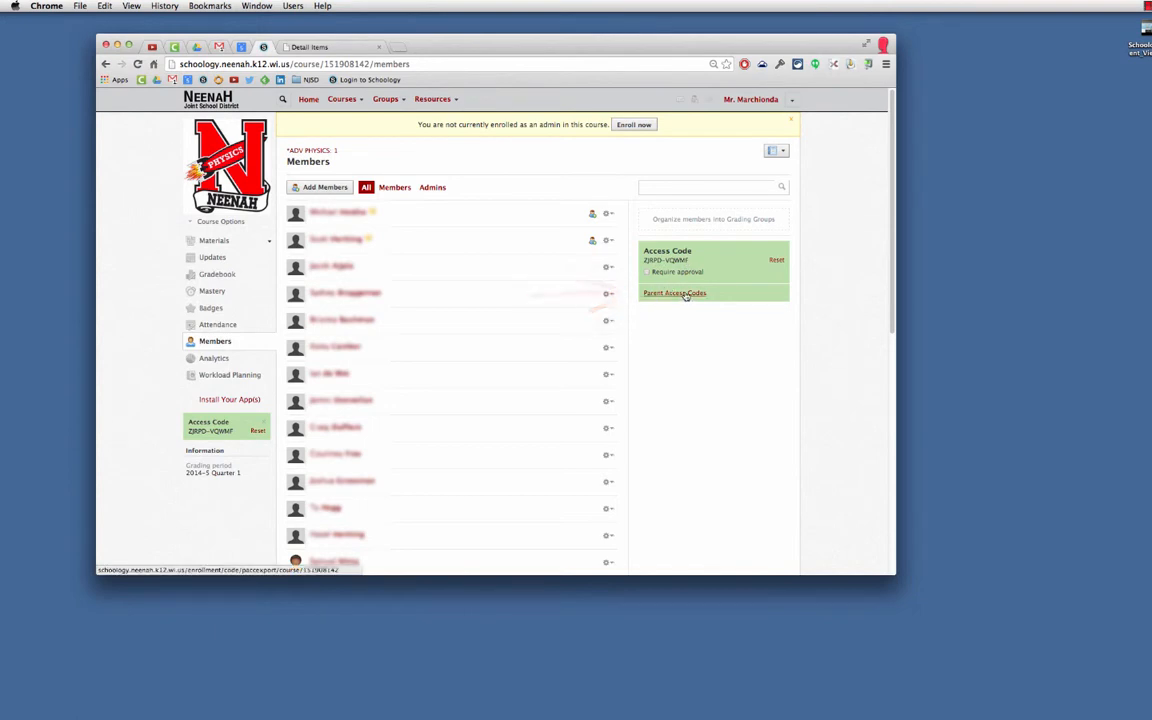
Step: Download the parent-code-export CSV via Parent Access Codes and confirm the download
click(676, 292)
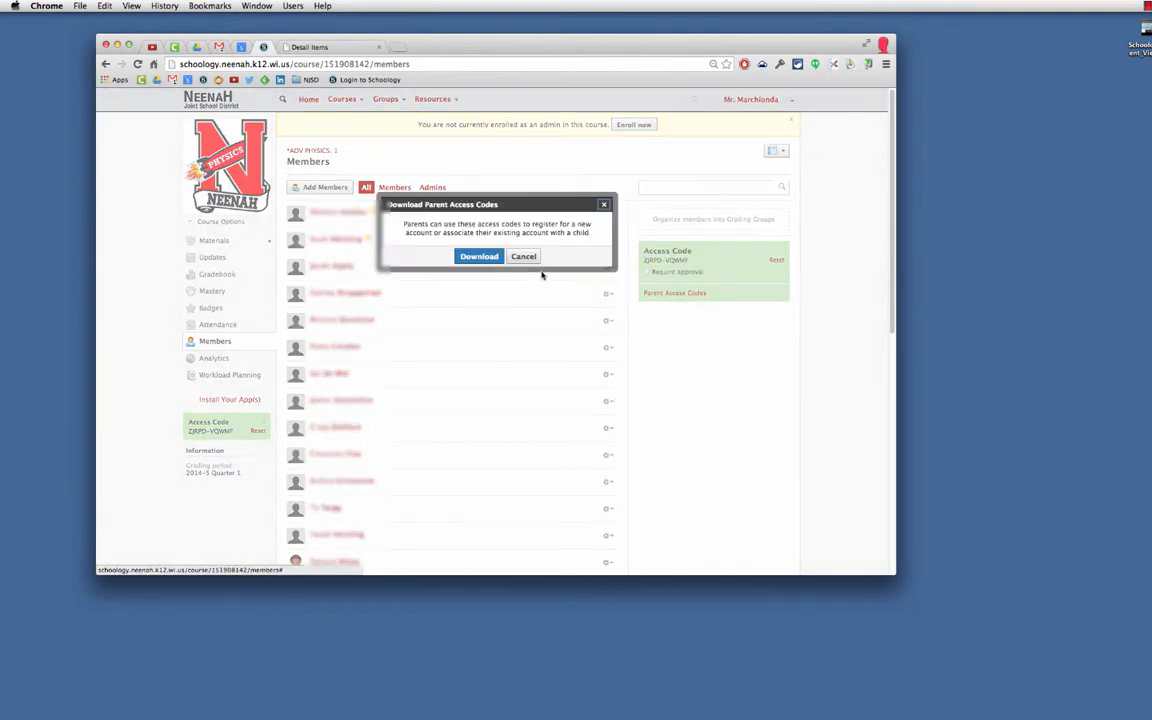
click(480, 256)
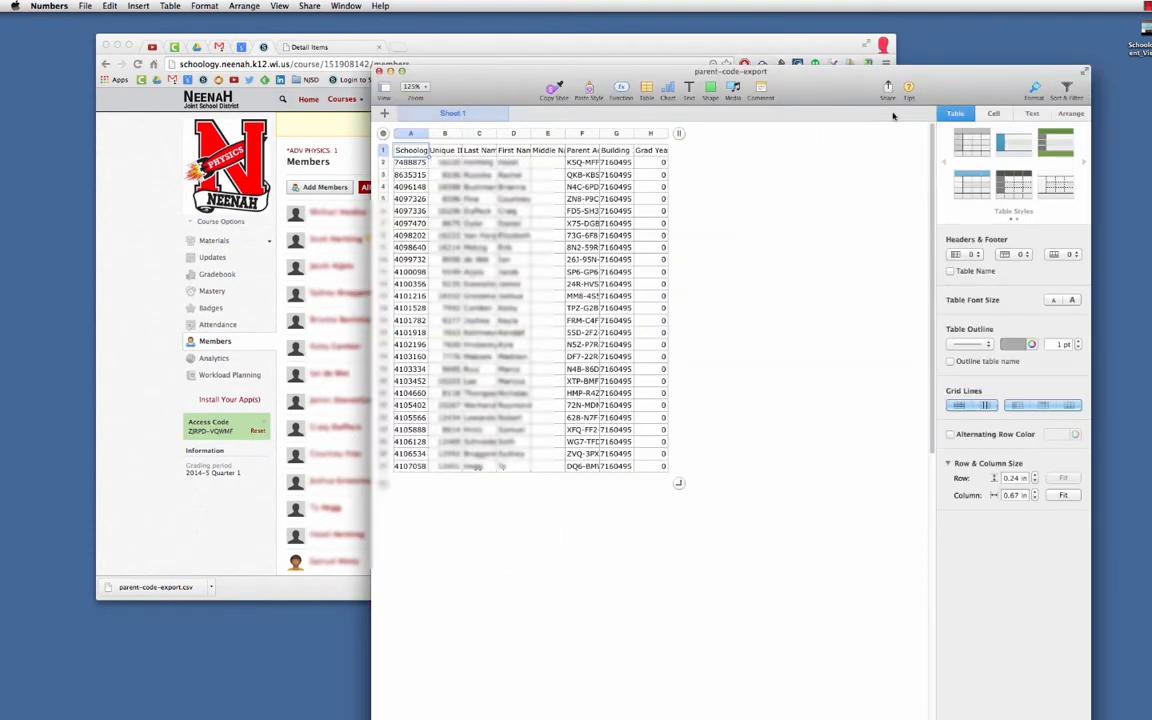
Step: In the parent-code-export sheet, select the first student's cell in the Parent Access Code column
drag(730, 72, 792, 72)
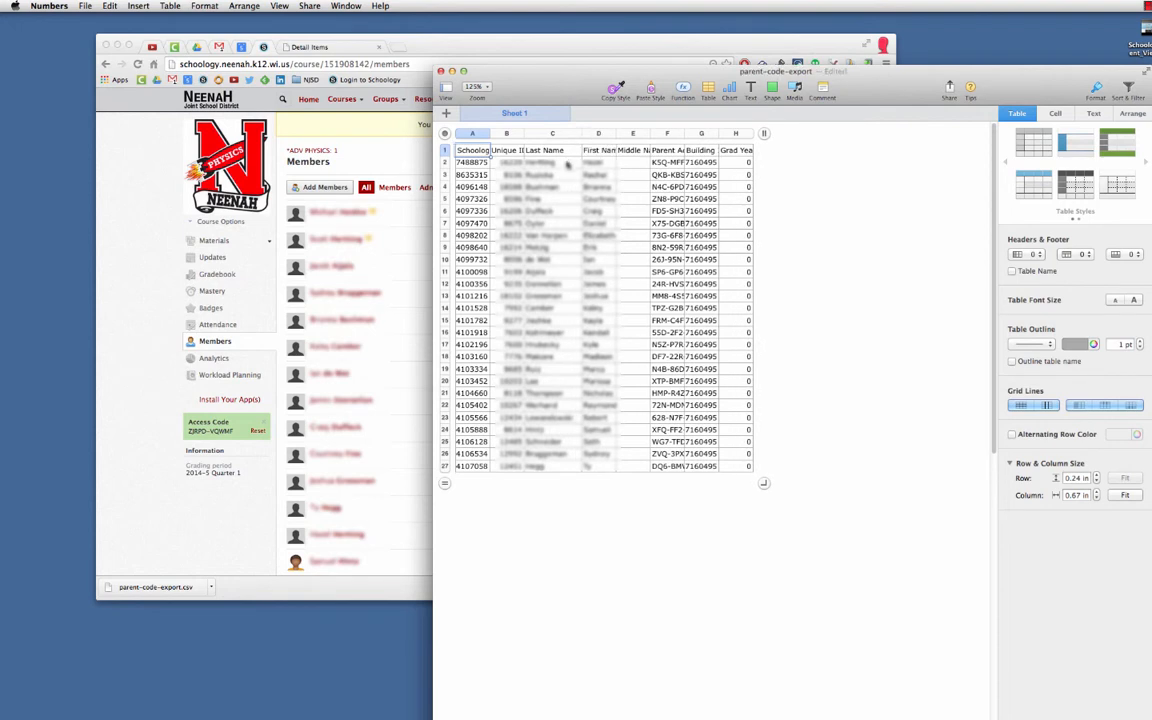
click(684, 162)
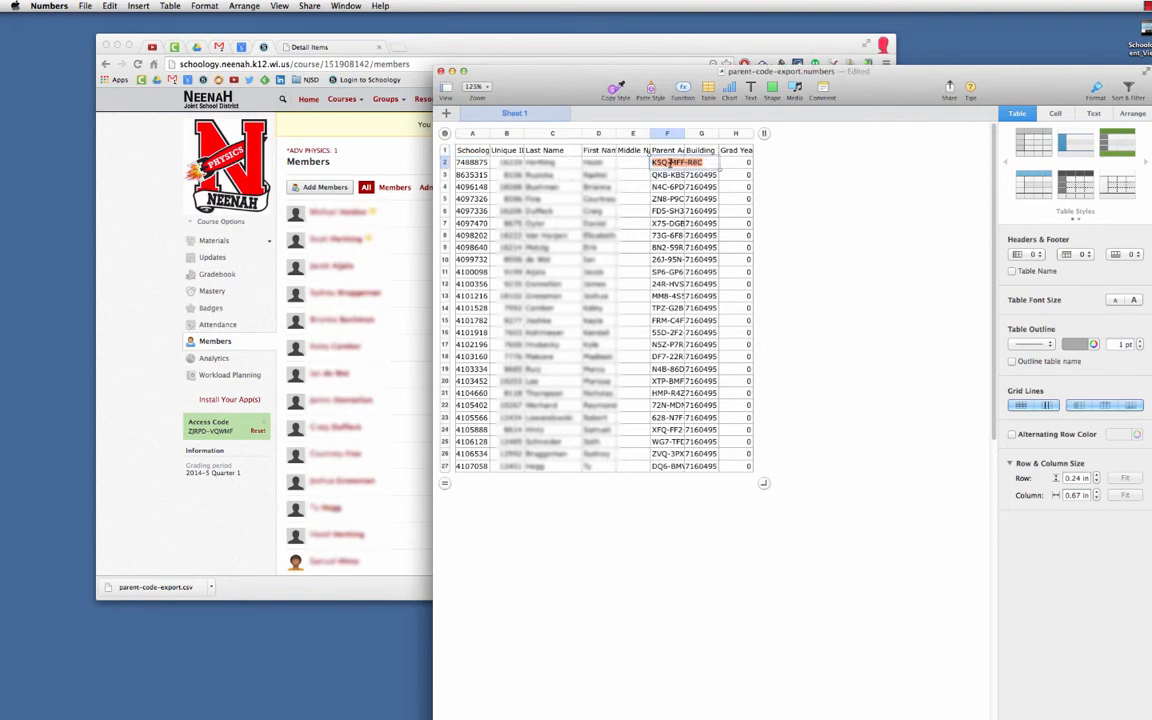